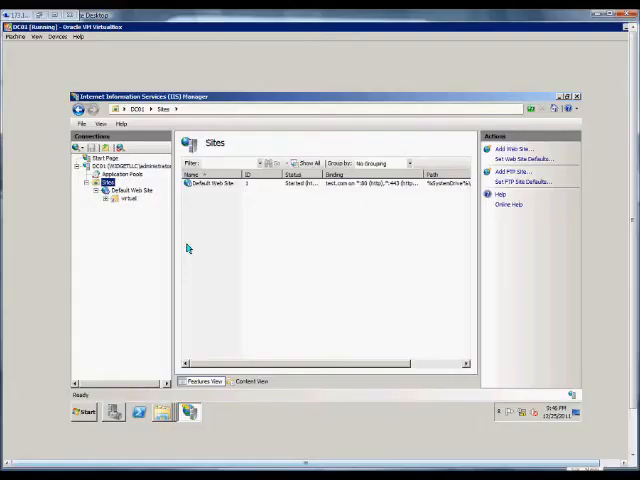
mouse_move(135, 262)
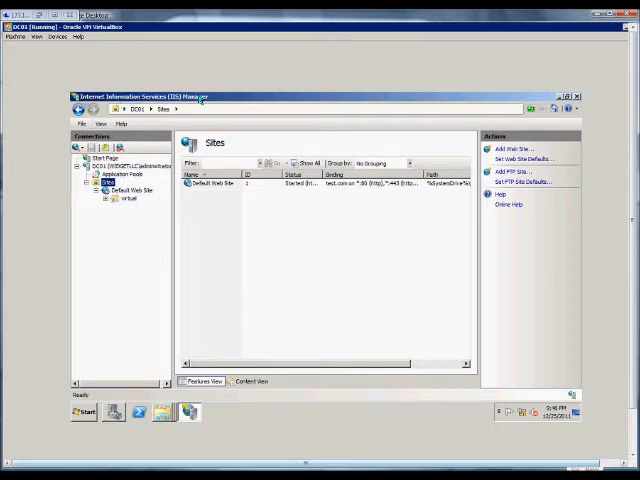
- Start a new FTP site named Test1 using C:\inetpub\test1 as its content folder
click(82, 411)
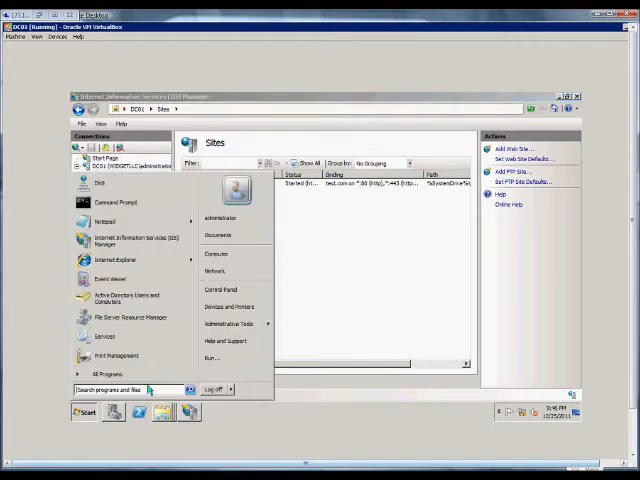
click(228, 323)
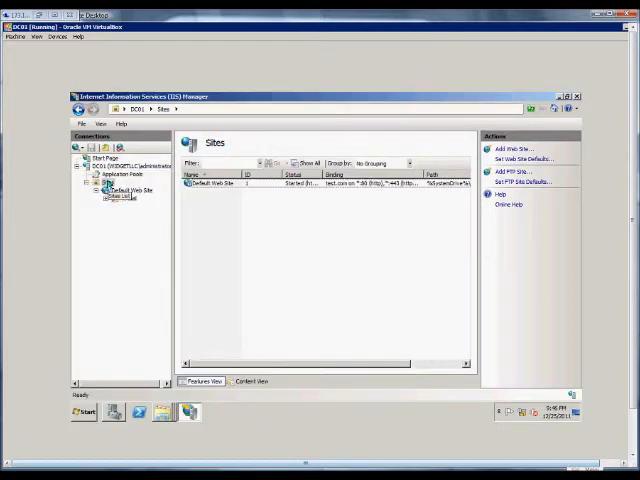
right_click(112, 190)
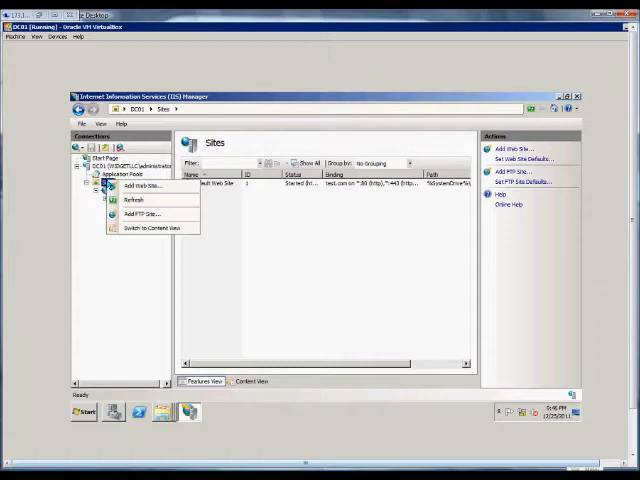
click(144, 214)
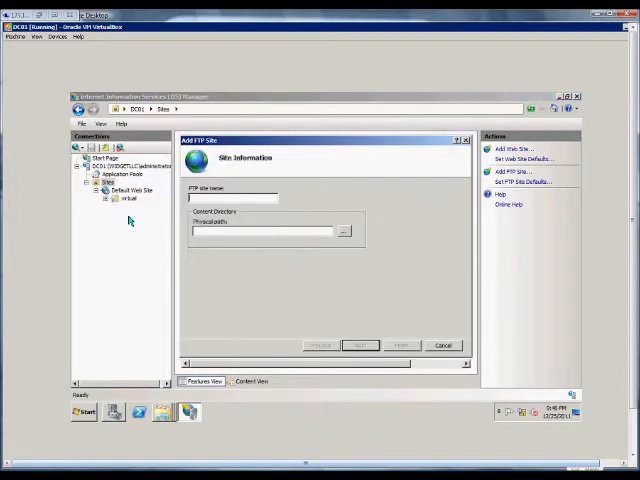
text(Test1)
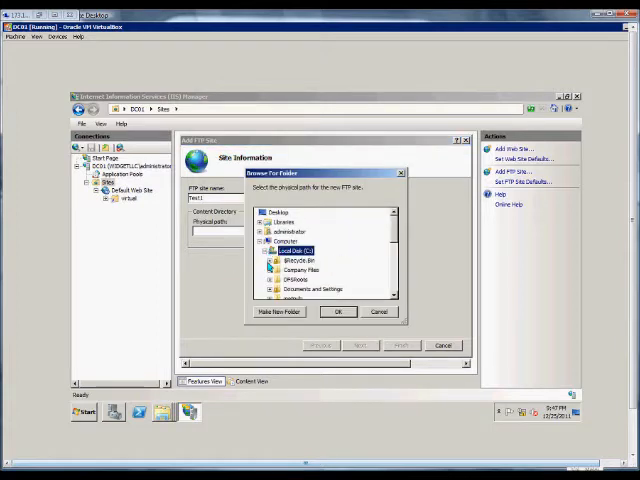
scroll(down, 3)
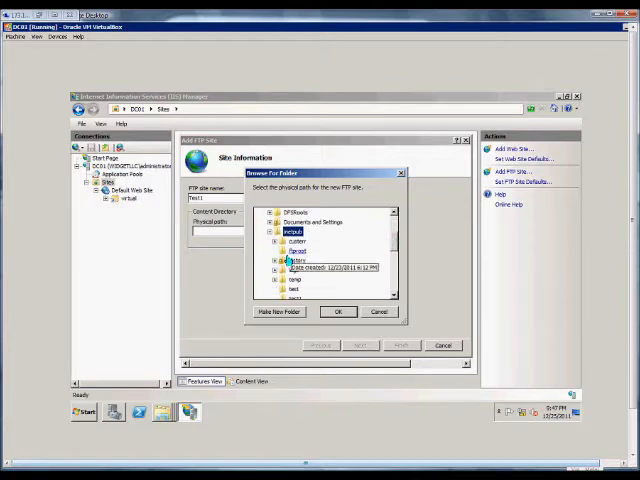
click(298, 250)
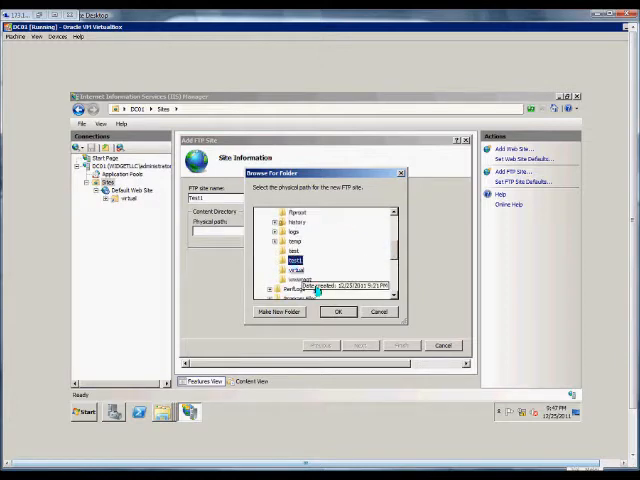
click(338, 311)
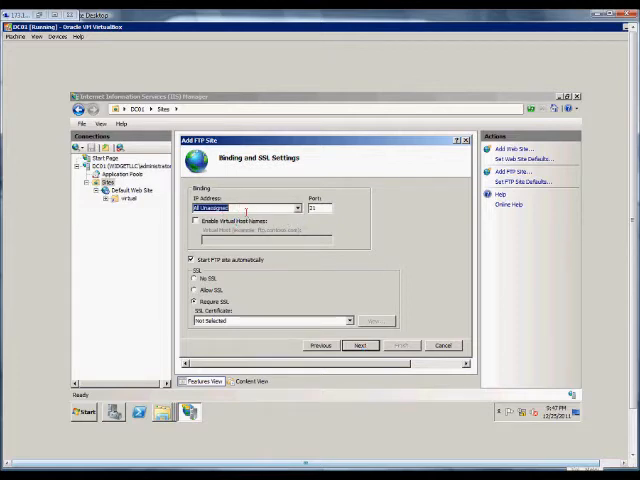
- Set the site's SSL option to Require SSL with the Test certificate
click(295, 208)
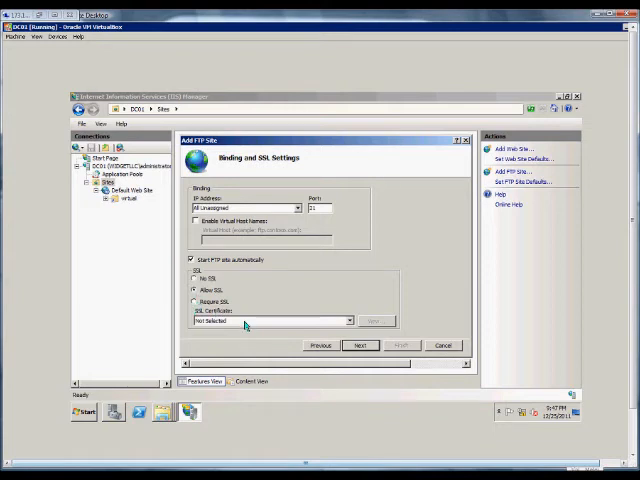
click(195, 302)
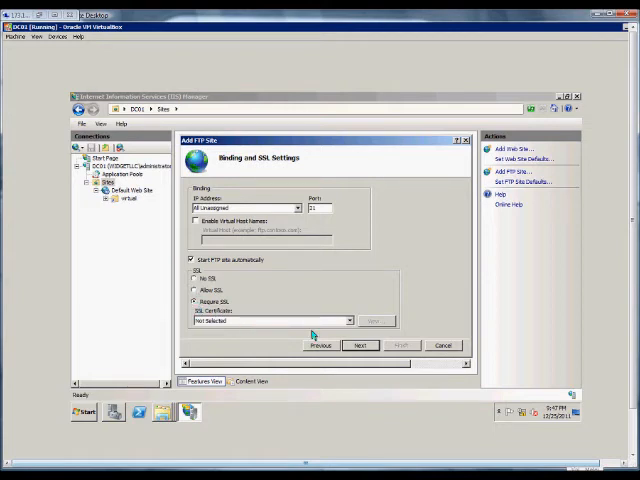
click(348, 320)
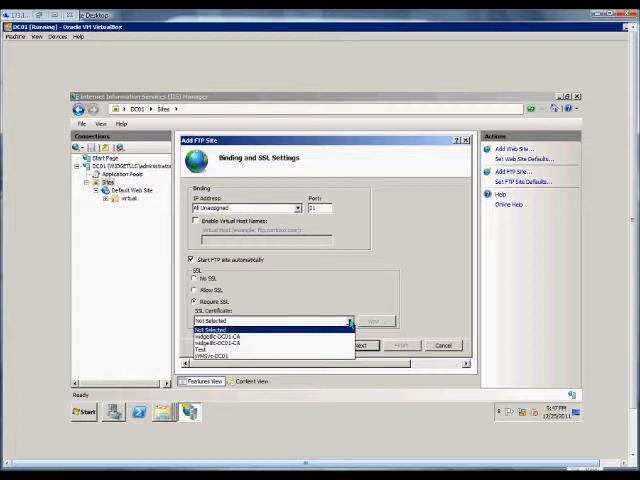
click(215, 349)
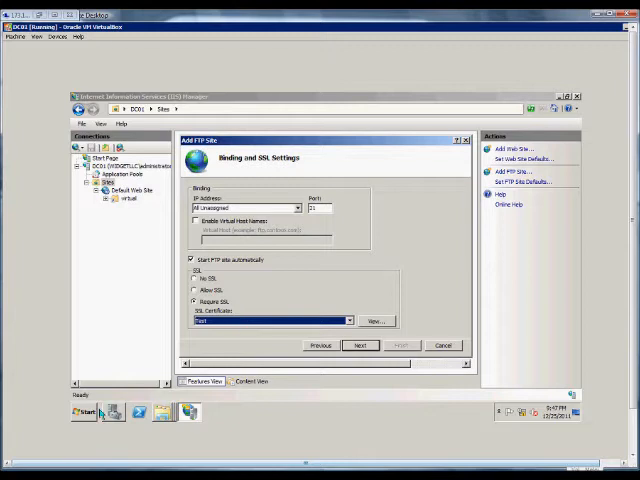
click(82, 411)
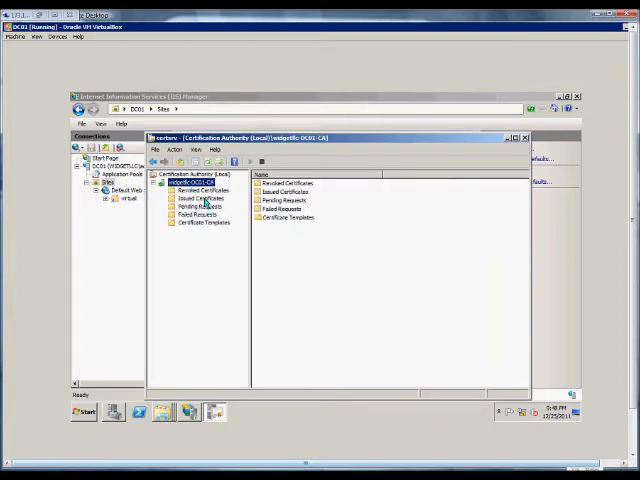
click(190, 198)
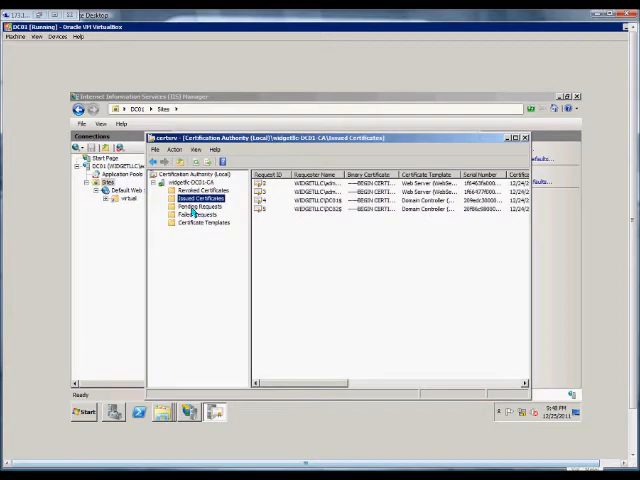
click(197, 190)
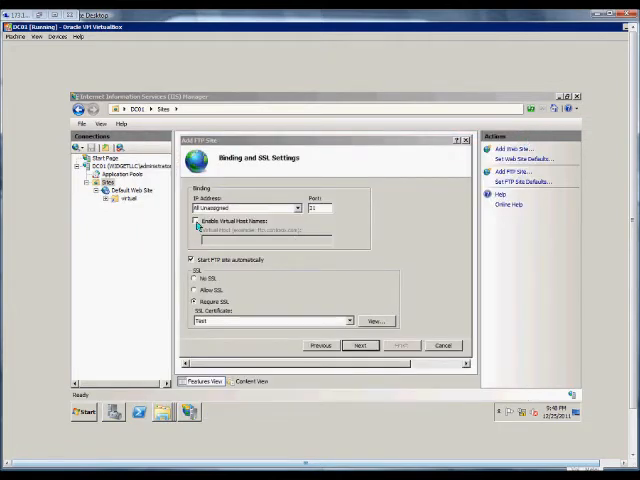
click(193, 220)
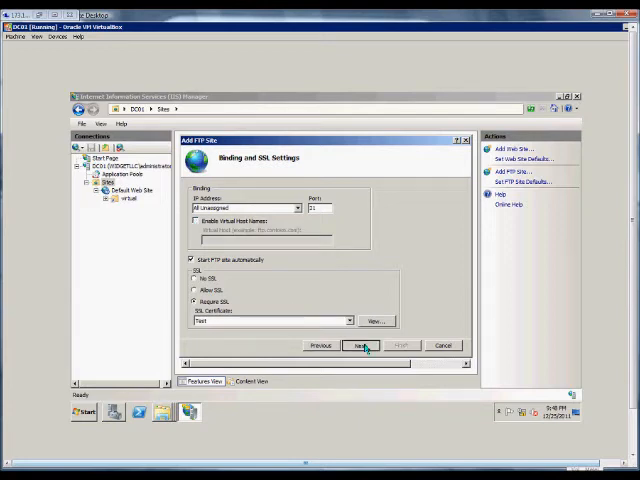
- Enable Basic authentication instead of Anonymous and grant All users read and write access
click(359, 345)
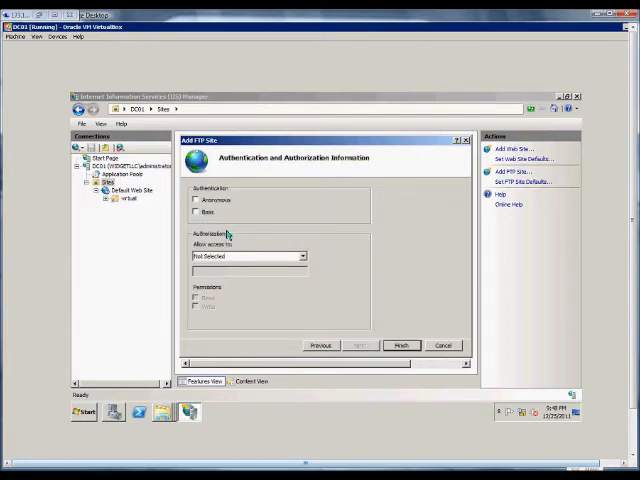
click(196, 200)
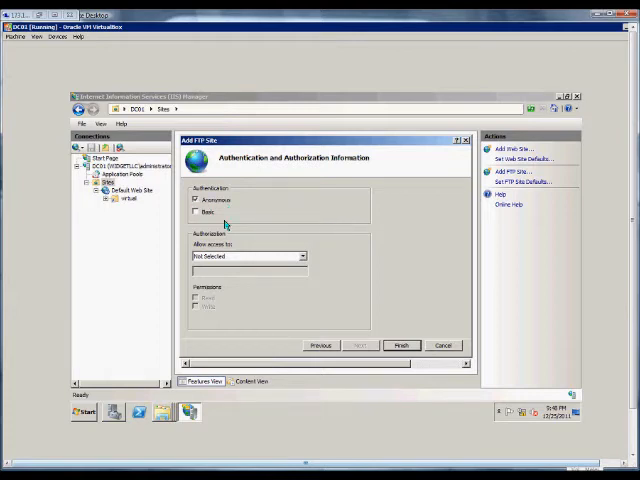
click(196, 212)
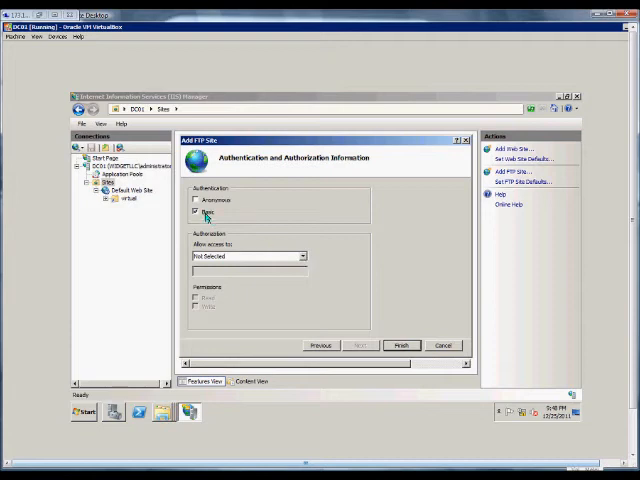
click(303, 256)
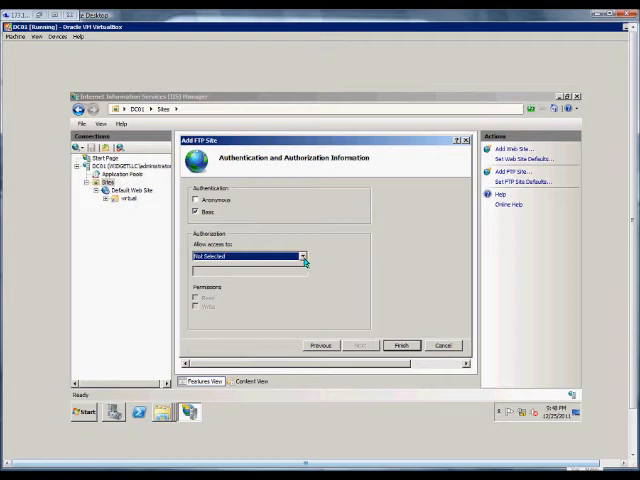
click(301, 257)
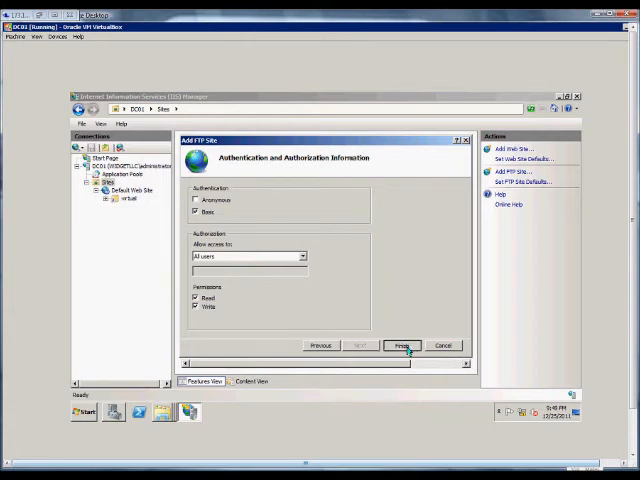
- Finish the wizard, then select the stopped Test1 site under Sites and bring up its actions
click(403, 345)
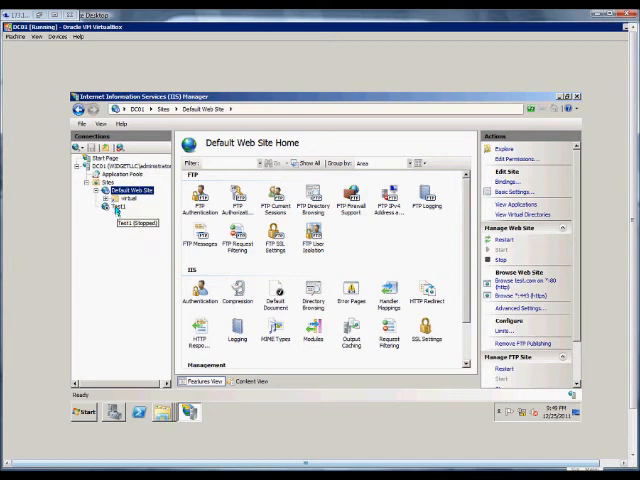
click(123, 208)
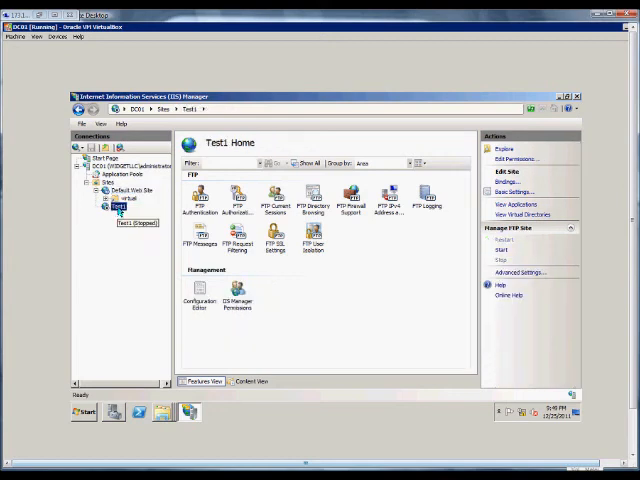
right_click(118, 208)
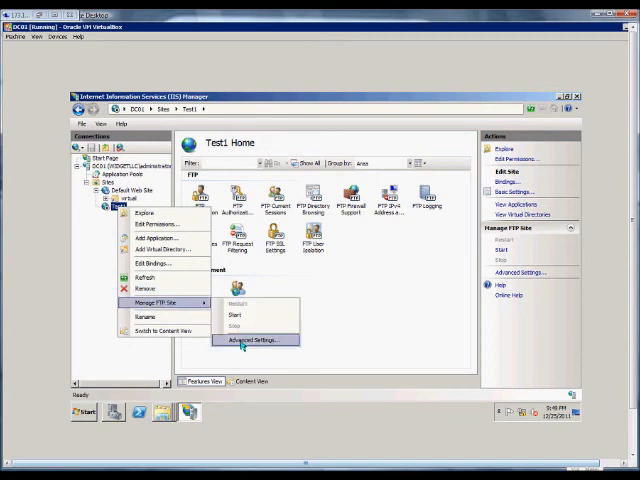
- Choose Advanced Settings for Test1 from the Manage FTP Site submenu
click(253, 340)
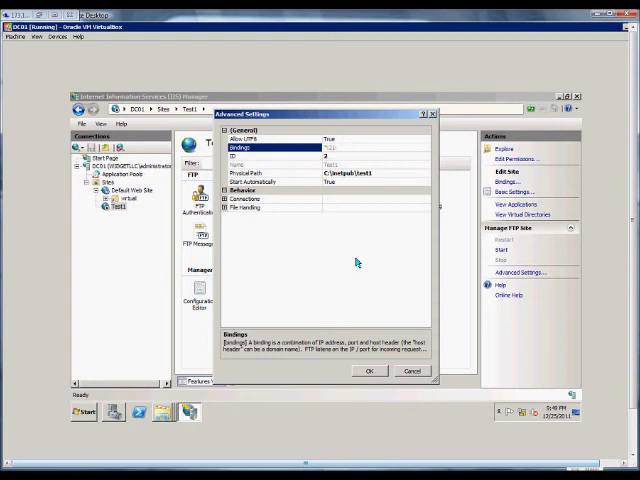
mouse_move(232, 321)
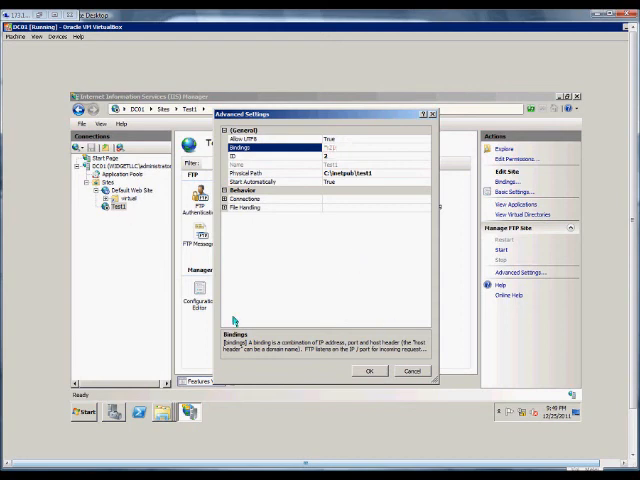